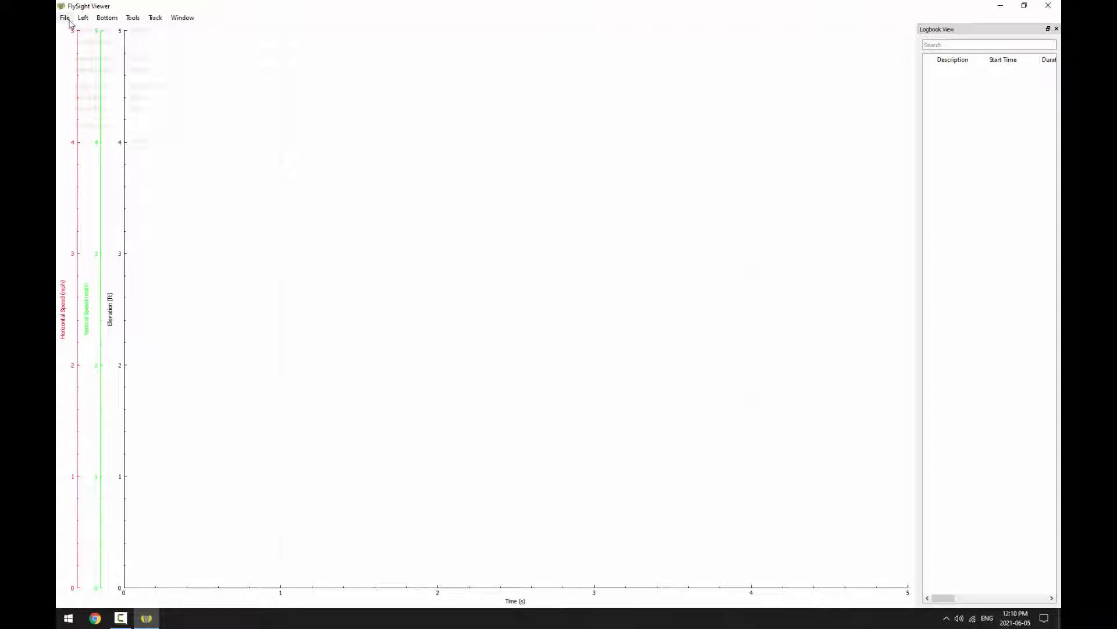
Import the 15-53-35 CSV track file from Desktop\Video
{"action": "left_click", "coordinate": [64, 17]}
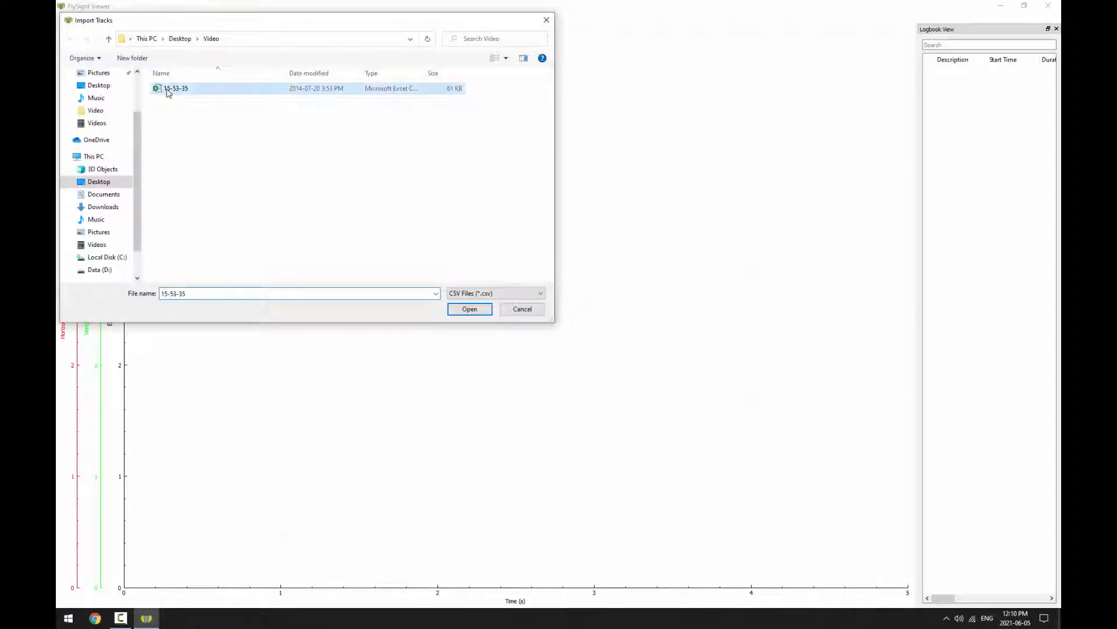
{"action": "left_click", "coordinate": [469, 309]}
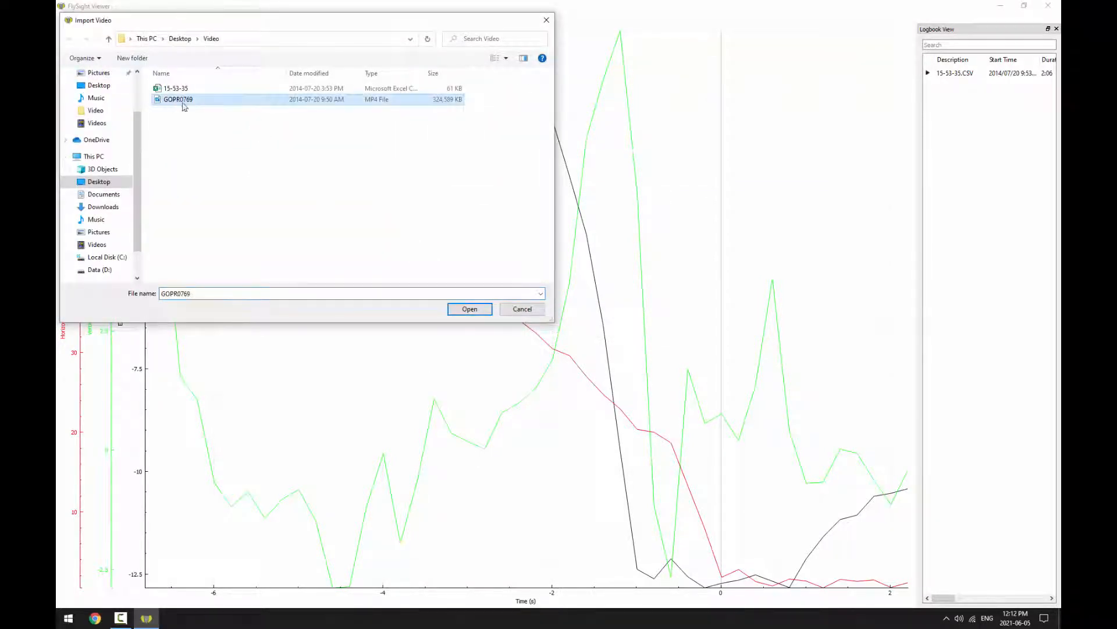
Open GOPR0769 in Video View, pause, and scrub to the grass landing near 126 s
{"action": "left_click", "coordinate": [469, 308]}
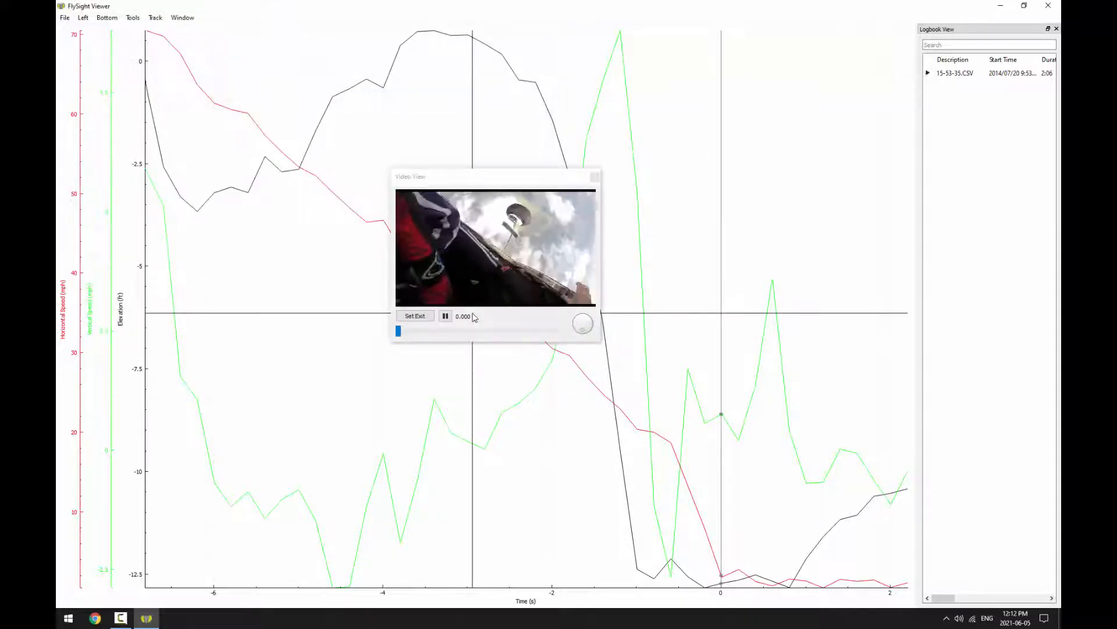
{"action": "left_click", "coordinate": [445, 316]}
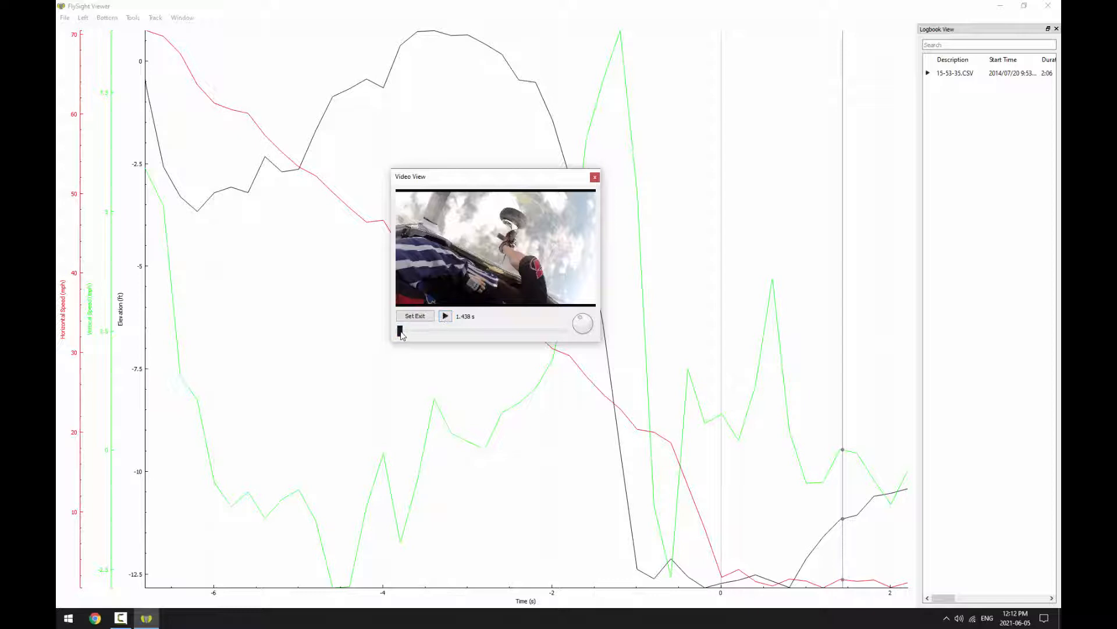
{"action": "left_click_drag", "start_coordinate": [400, 330], "coordinate": [531, 330]}
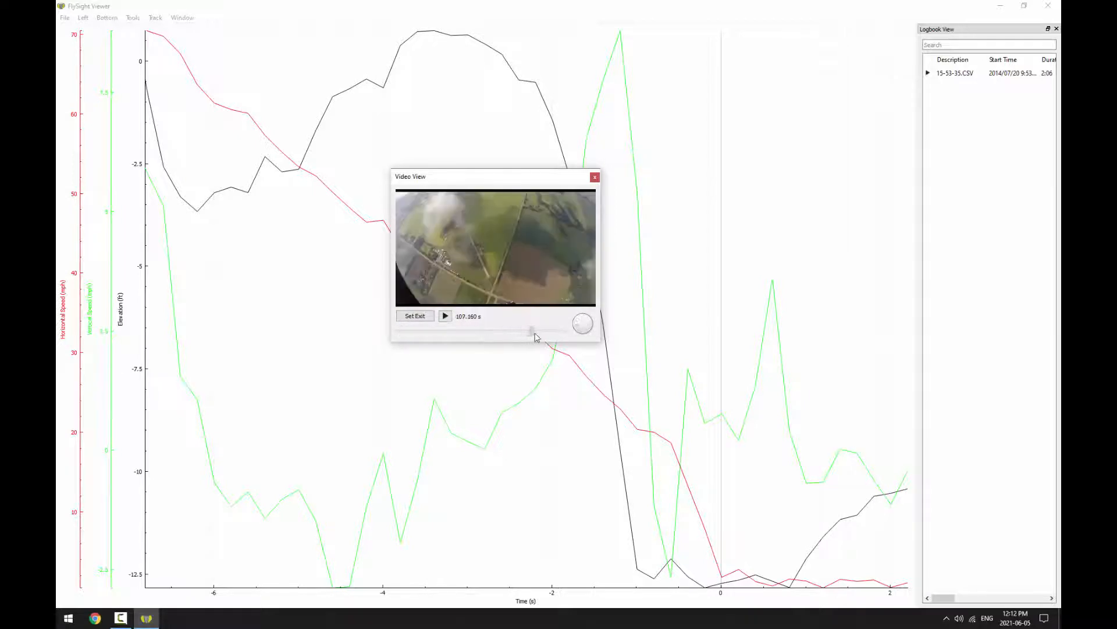
{"action": "left_click_drag", "start_coordinate": [530, 330], "coordinate": [552, 329]}
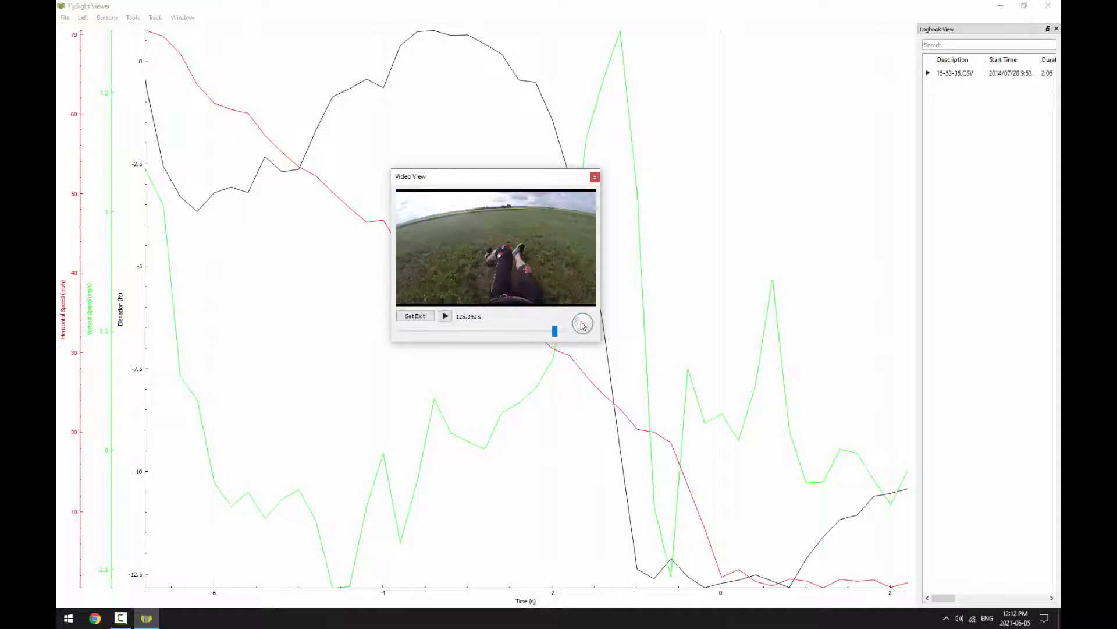
{"action": "left_click", "coordinate": [445, 315]}
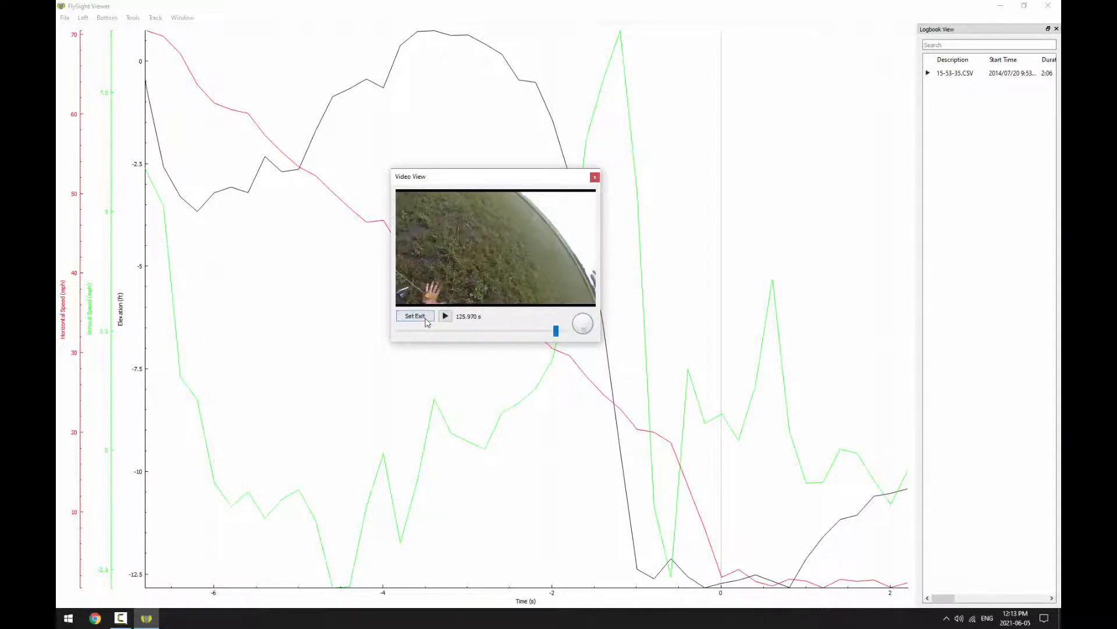
Set Exit at the touchdown frame so the video reads 0.000 s
{"action": "left_click", "coordinate": [414, 315]}
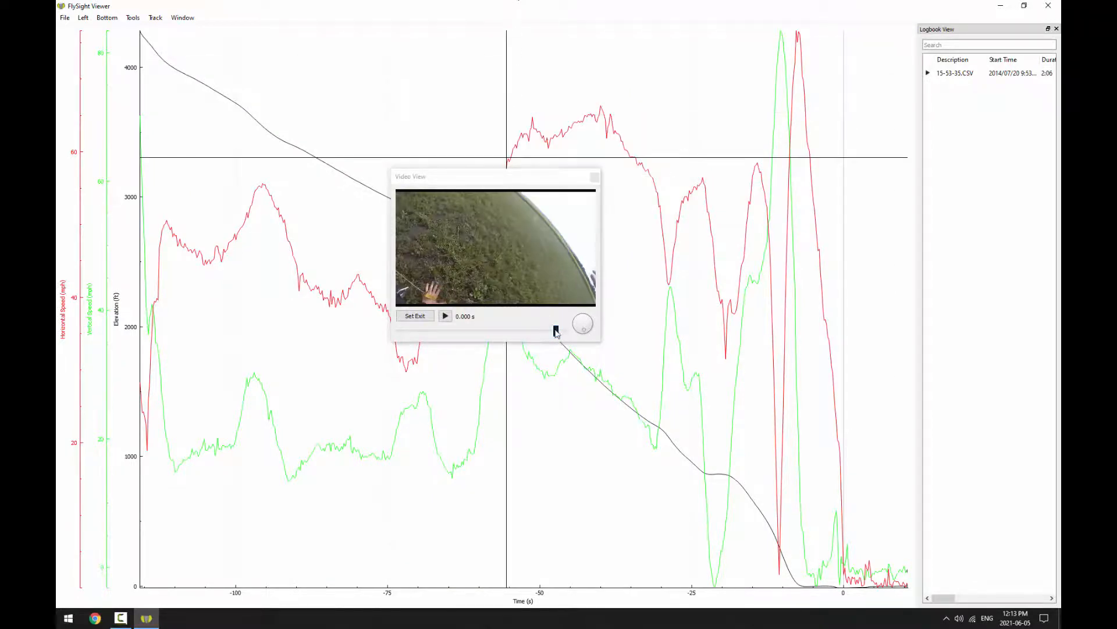
Scrub the video back to about -36 s under canopy and play it
{"action": "left_click_drag", "start_coordinate": [583, 330], "coordinate": [538, 330]}
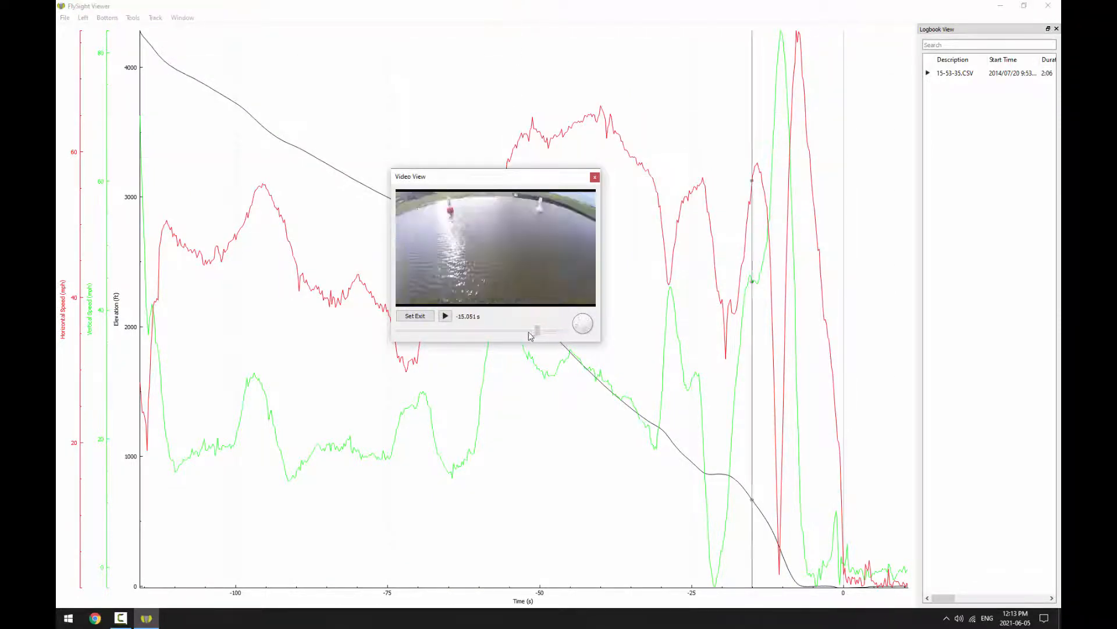
{"action": "left_click_drag", "start_coordinate": [536, 330], "coordinate": [510, 330]}
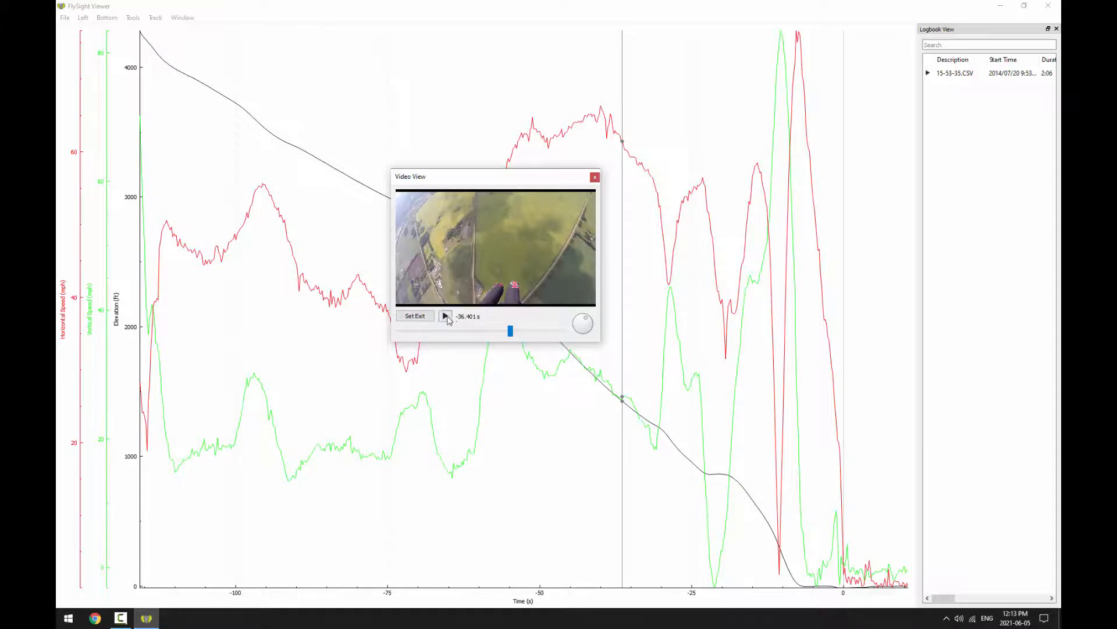
{"action": "left_click", "coordinate": [445, 315]}
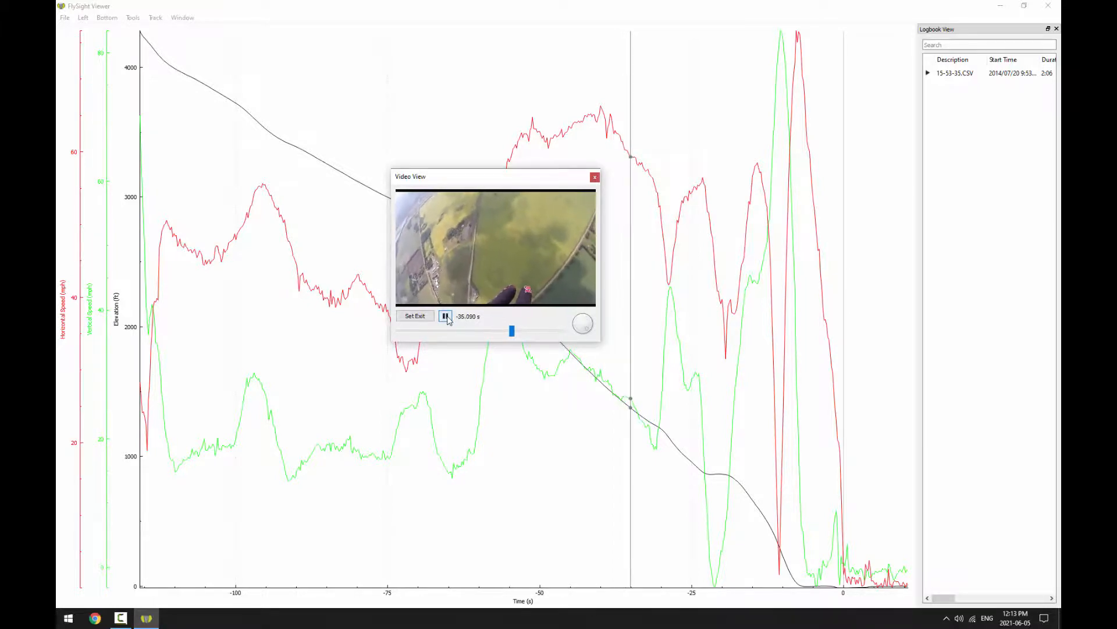